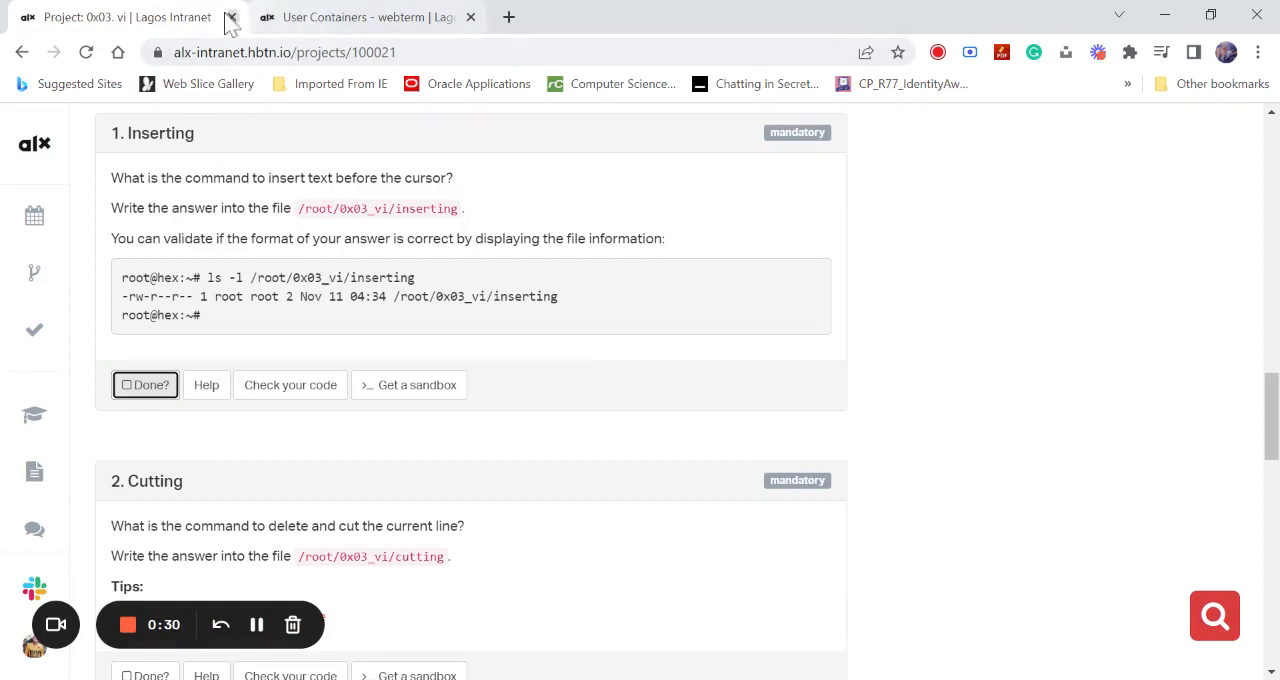
- In /root/0x03_vi, start typing echo "i" redirected into the inserting answer file
{"action": "left_click", "coordinate": [360, 16]}
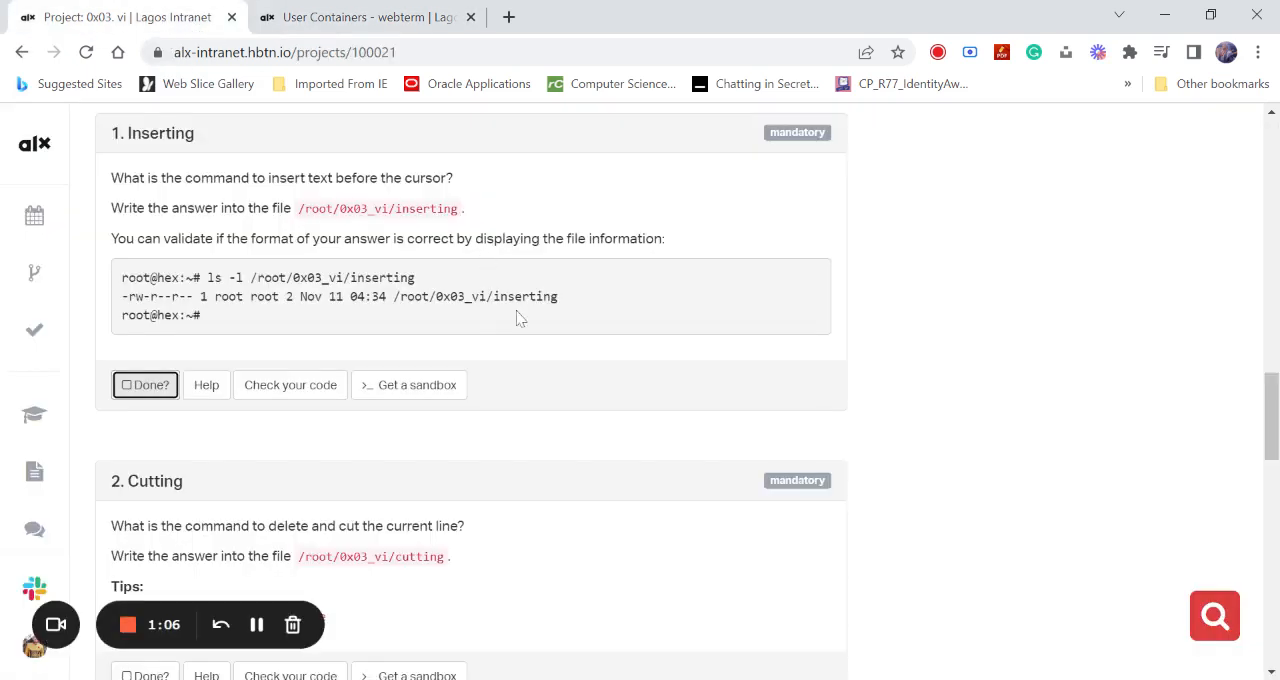
{"action": "left_click", "coordinate": [360, 16]}
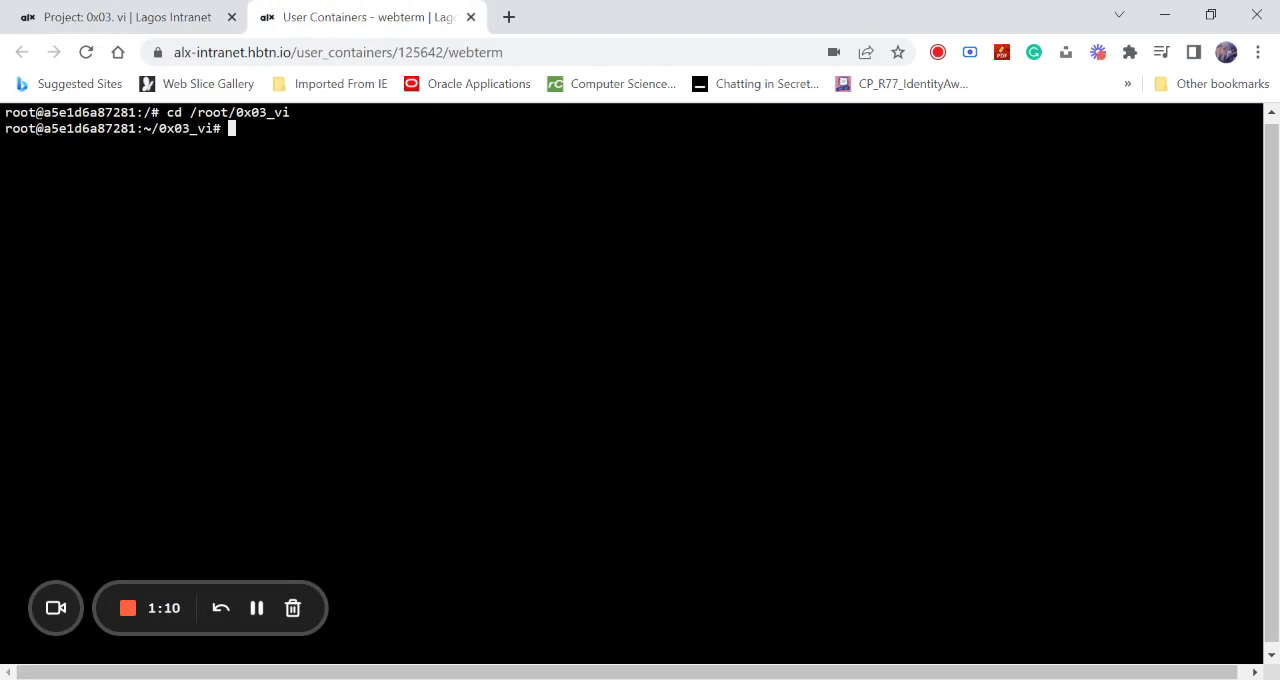
{"action": "type", "text": "echo"}
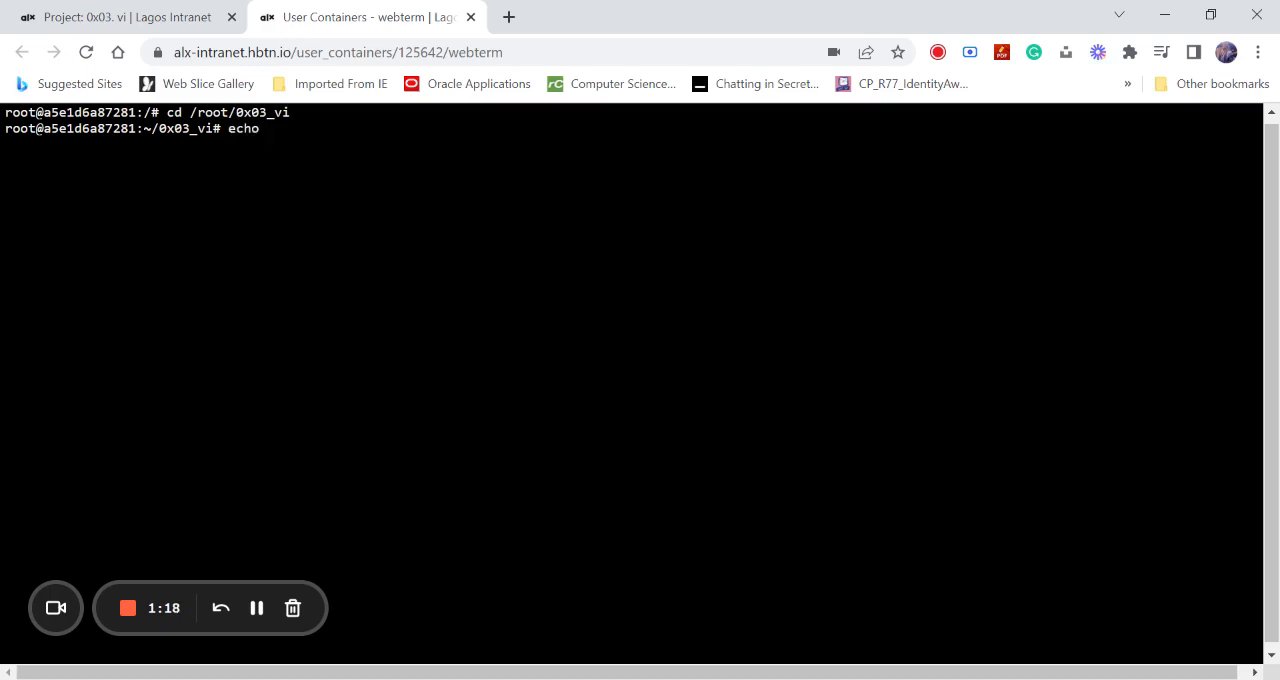
{"action": "type", "text": "\""}
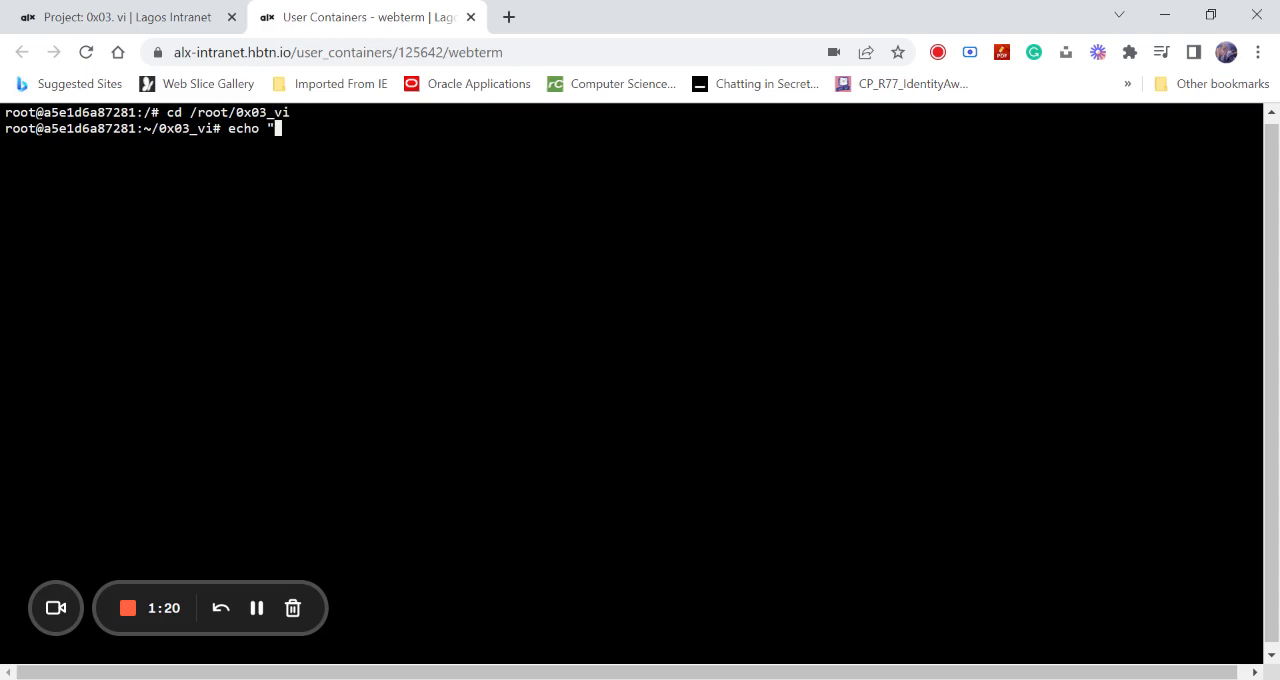
{"action": "type", "text": "i\">"}
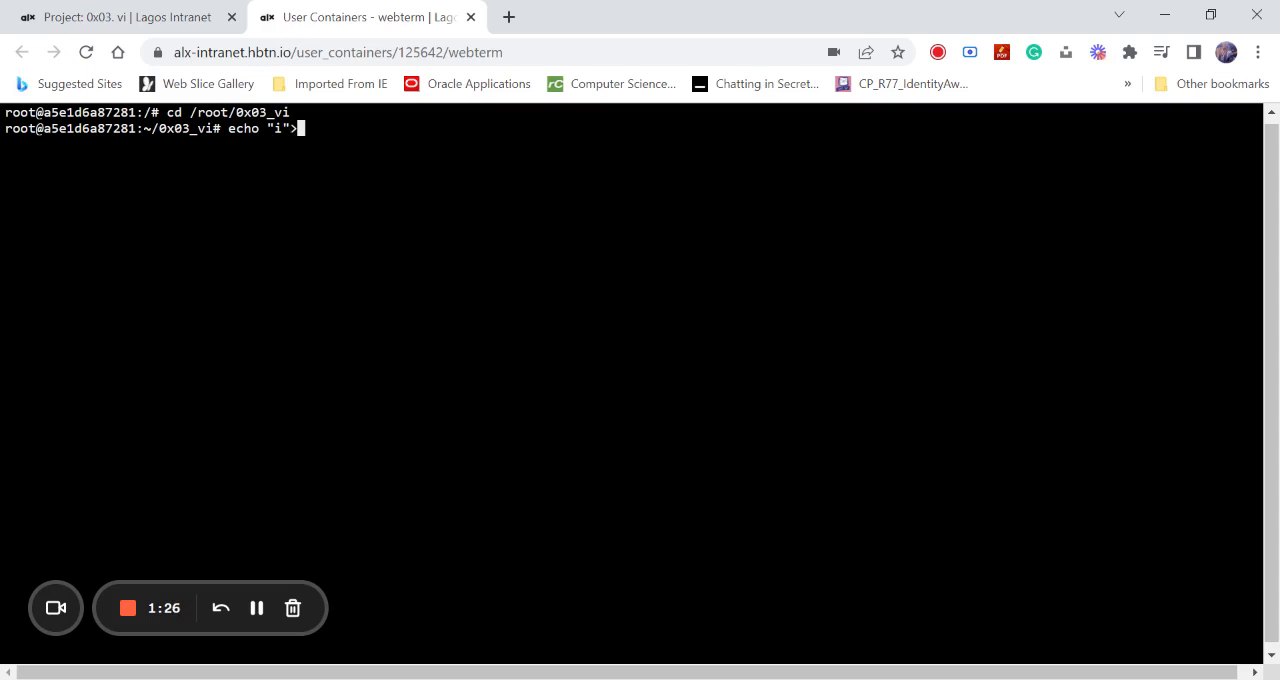
{"action": "type", "text": "in"}
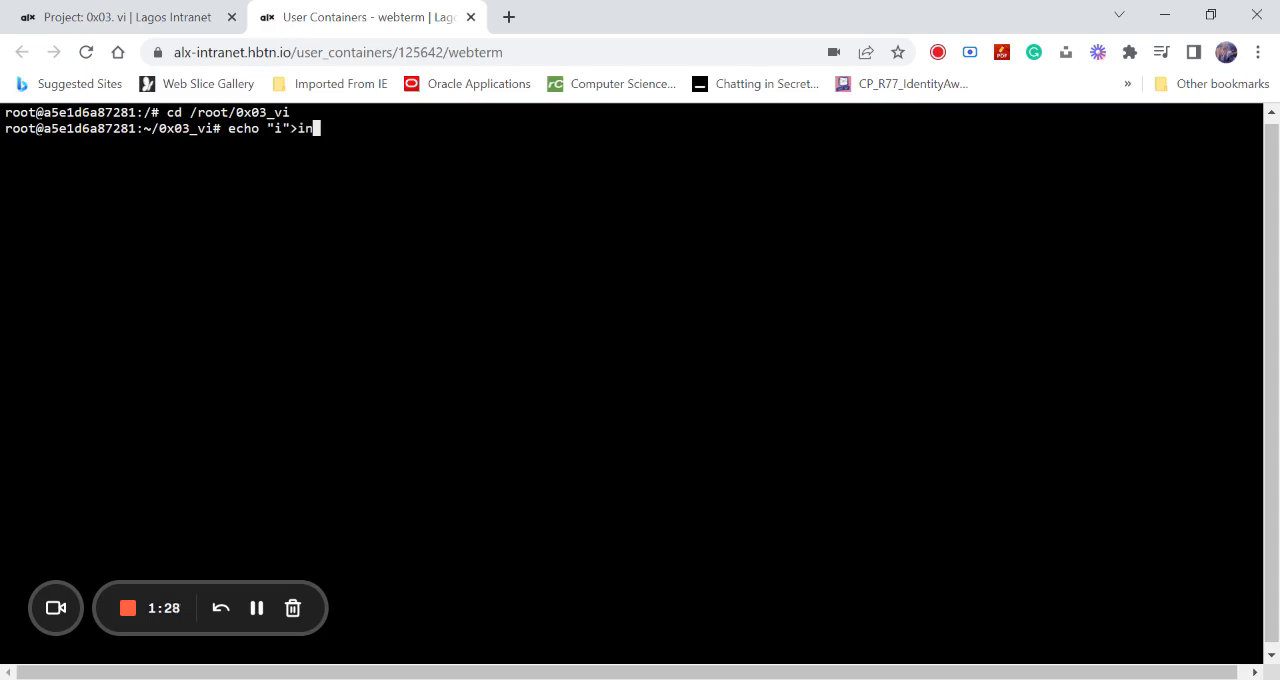
{"action": "type", "text": "s"}
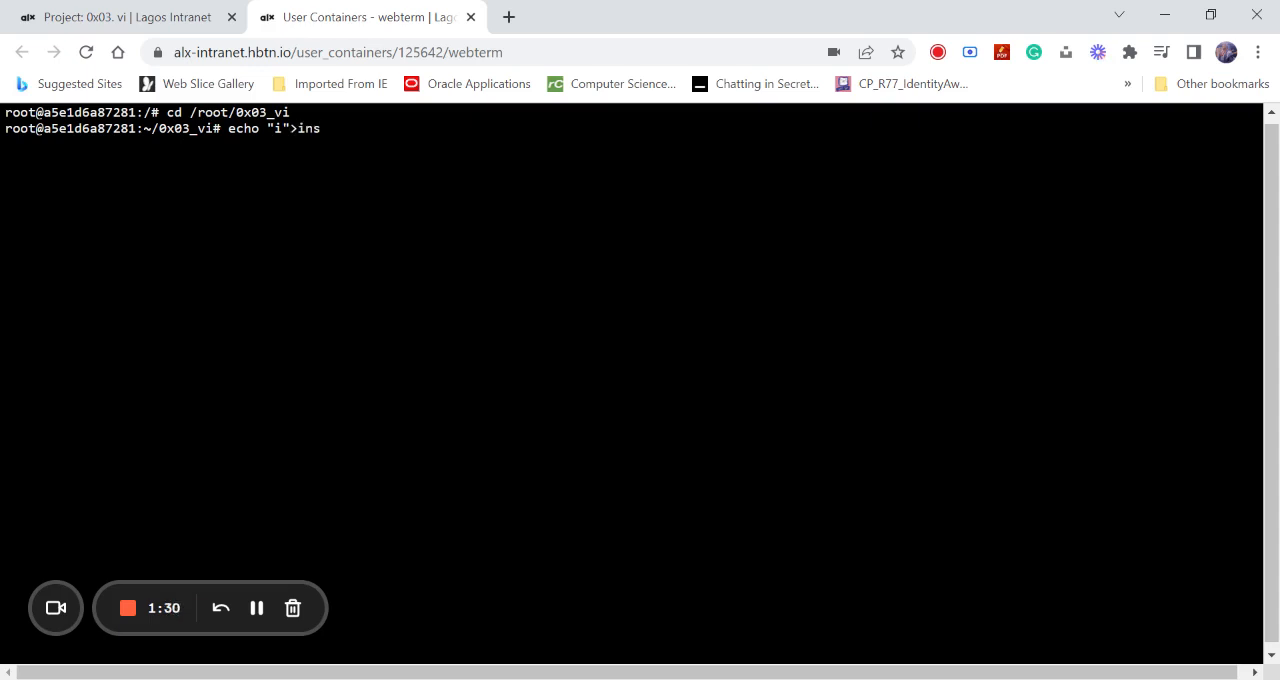